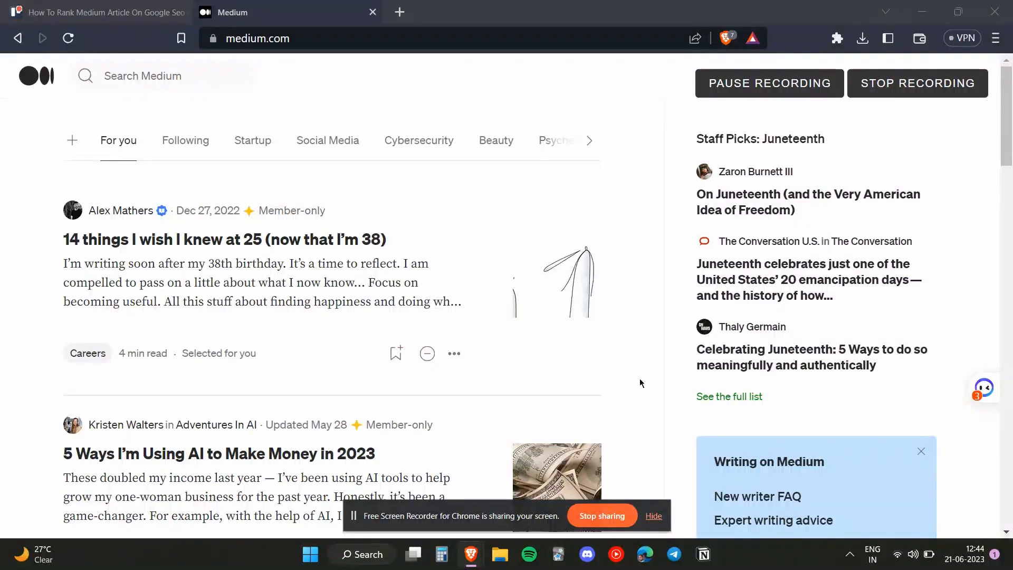
mouse_move(432, 118)
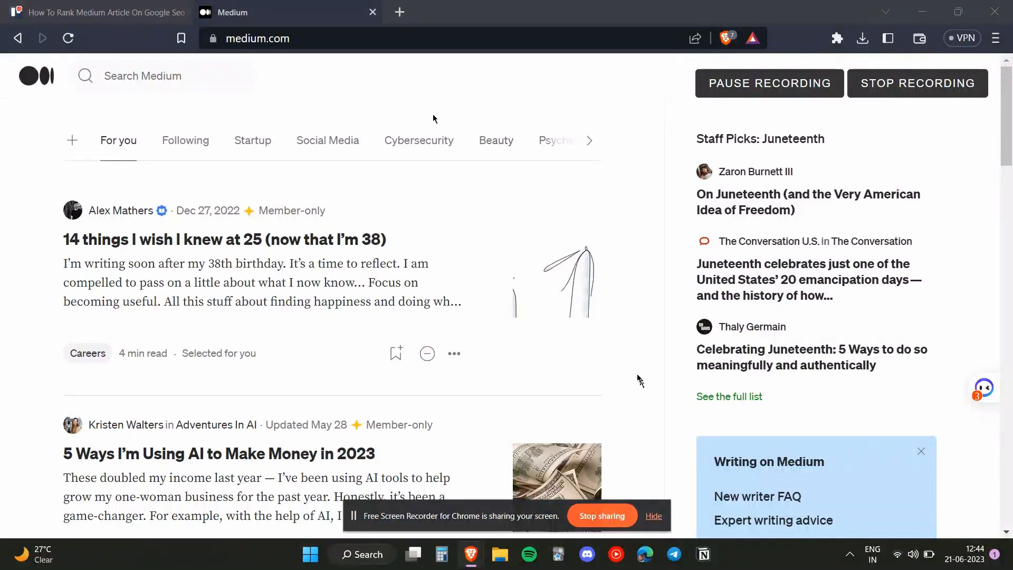
mouse_move(645, 432)
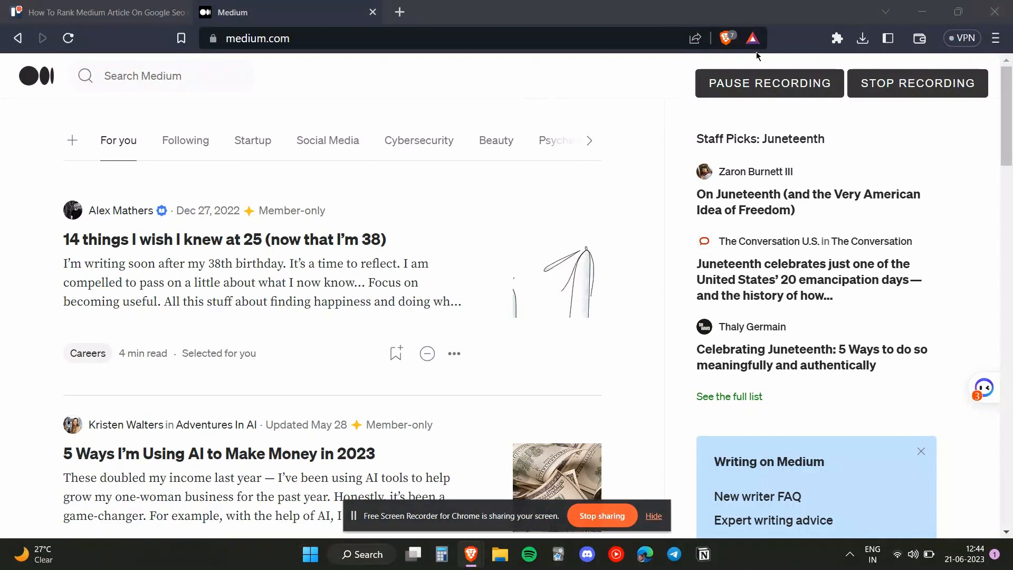
Step: Go to the Quantiverse profile page via the account avatar menu
scroll(down, 3)
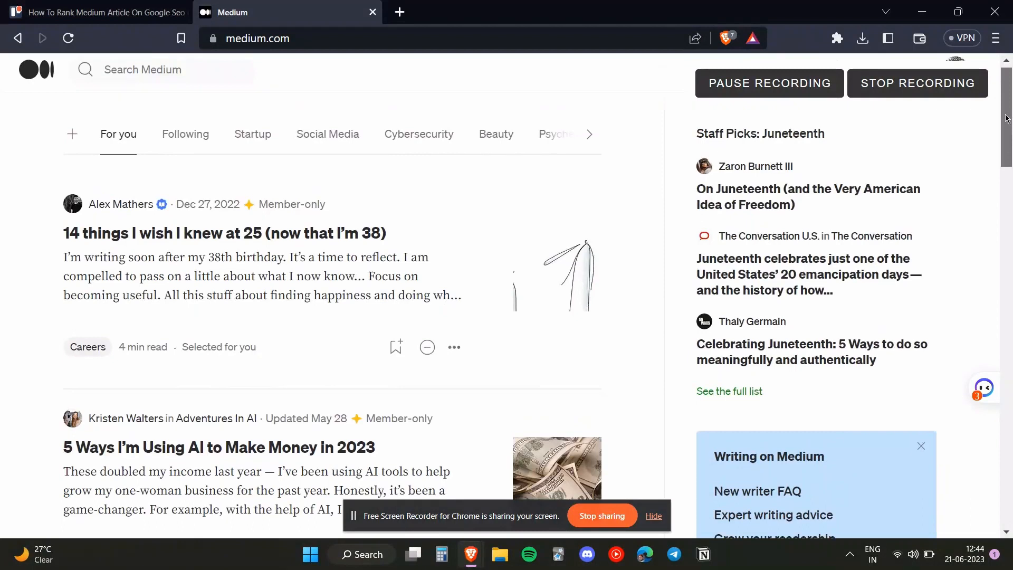
click(957, 61)
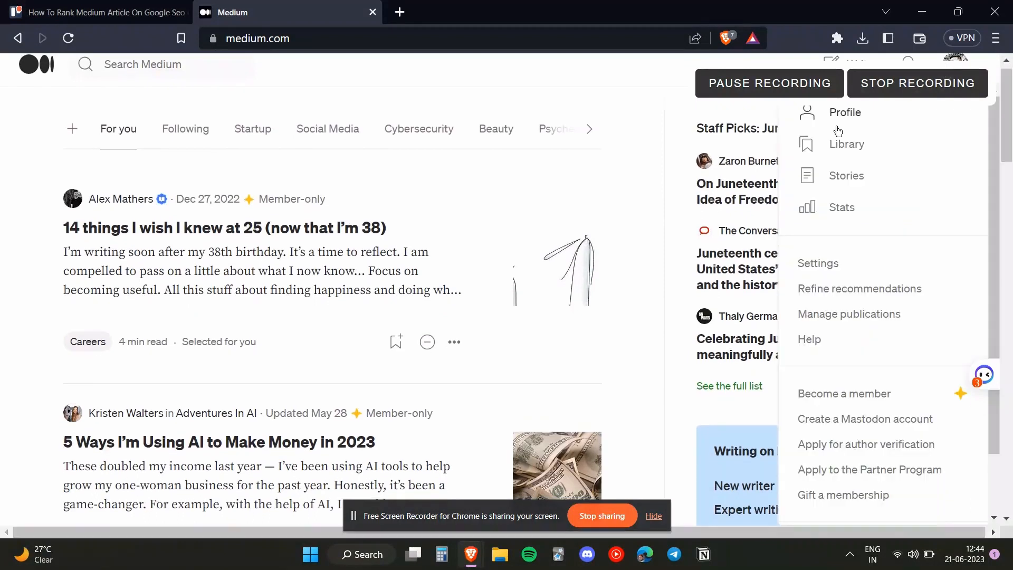
click(844, 112)
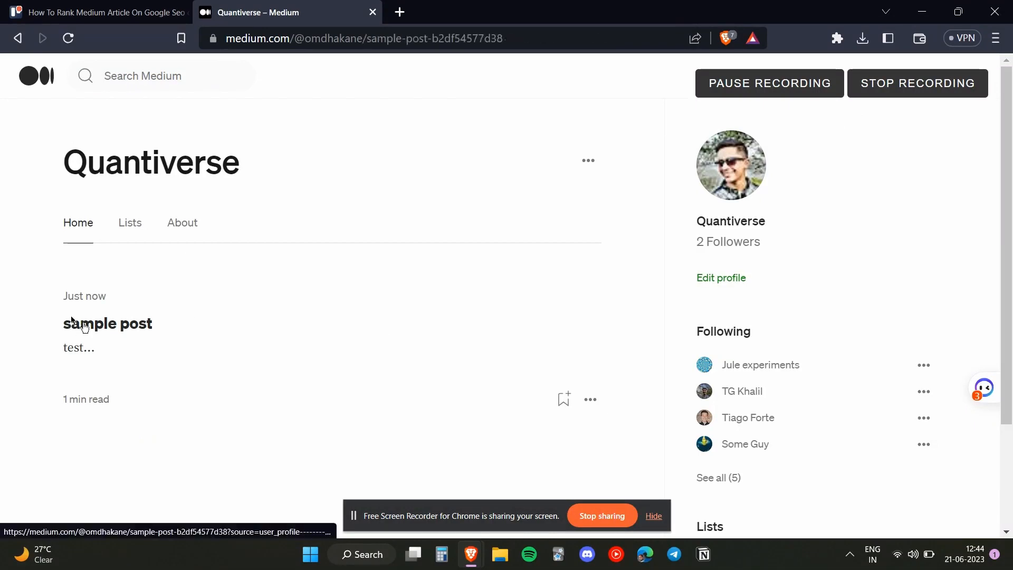
Step: Open the 'sample post' story and show its More options menu
click(108, 323)
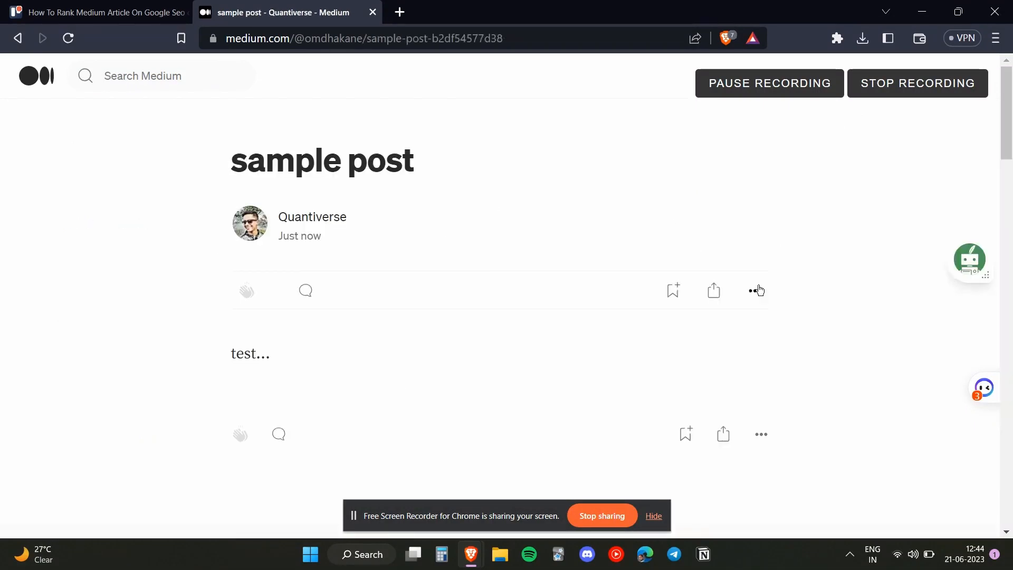
mouse_move(757, 292)
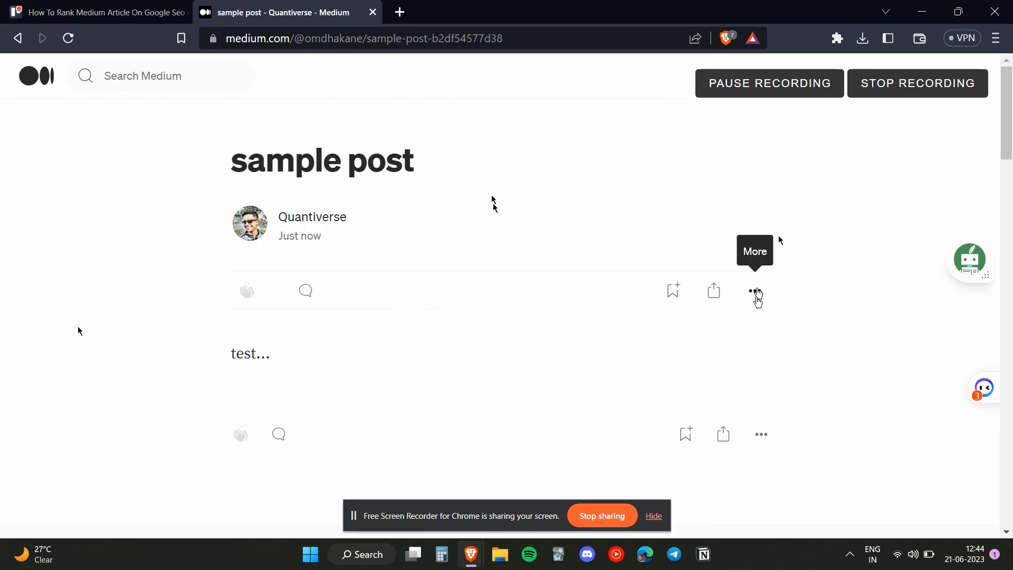
click(755, 291)
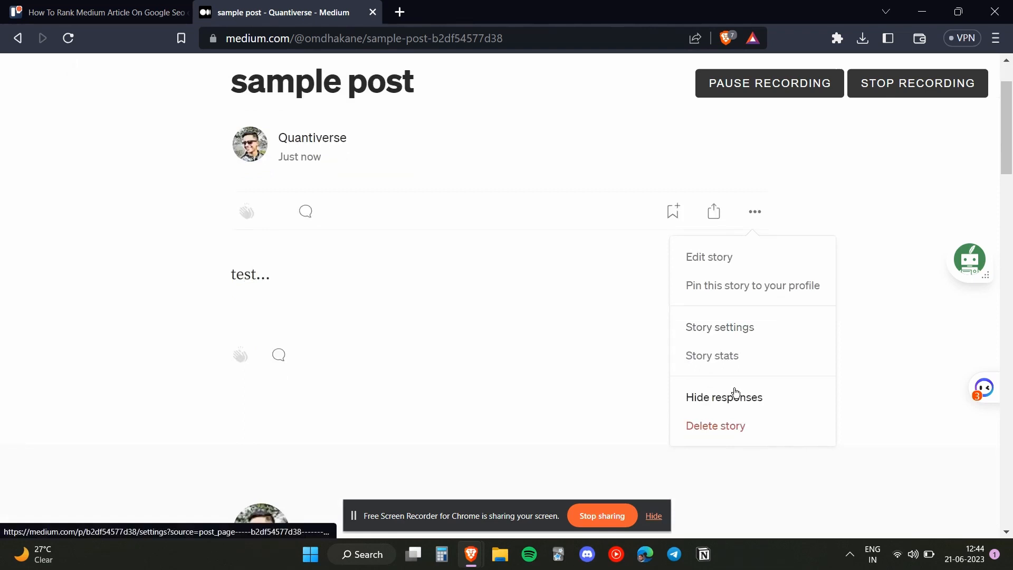
Step: Open Story settings for 'sample post' and jump to the SEO Settings section
click(718, 327)
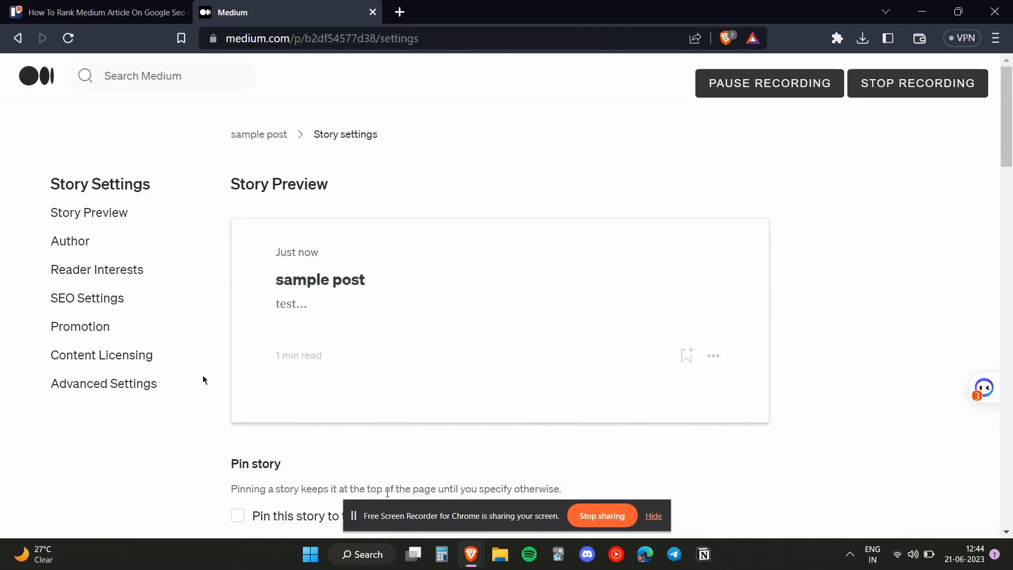
mouse_move(321, 315)
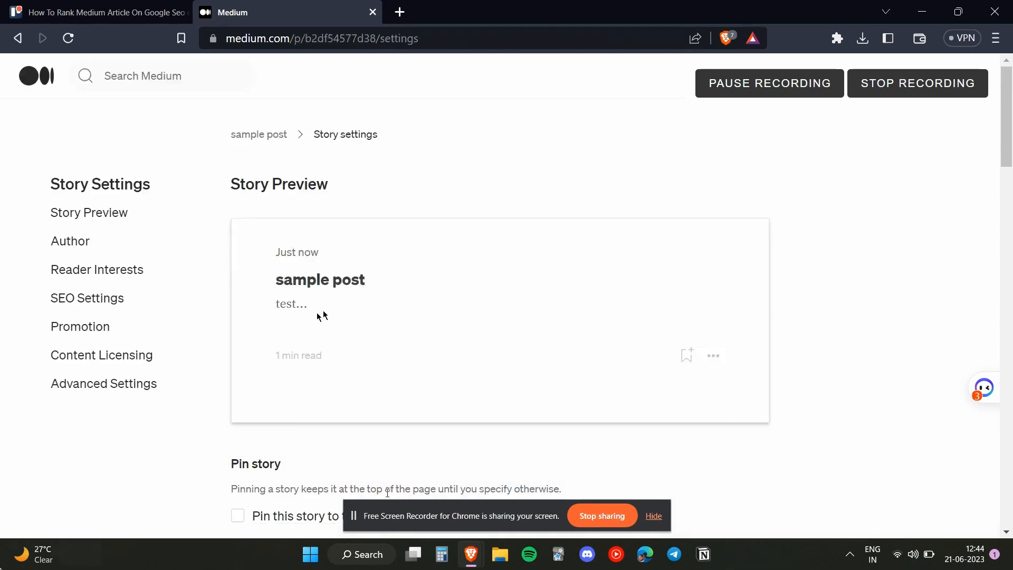
click(86, 297)
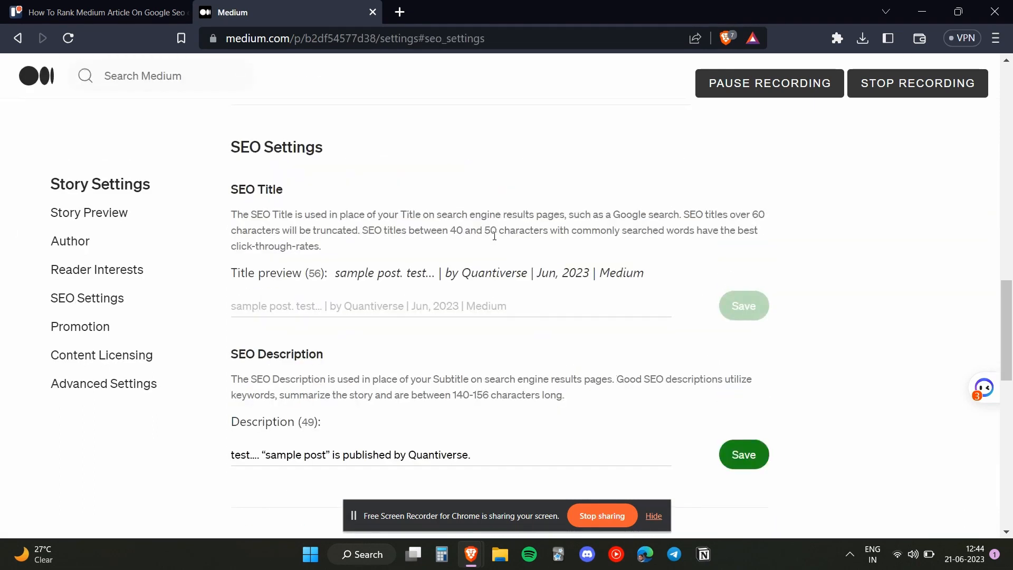
scroll(down, 3)
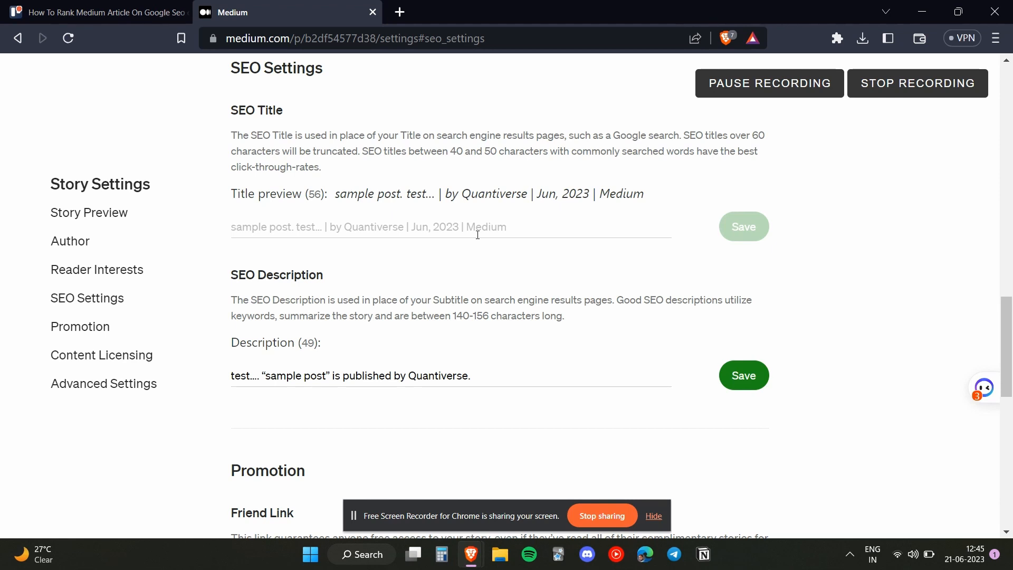
mouse_move(164, 360)
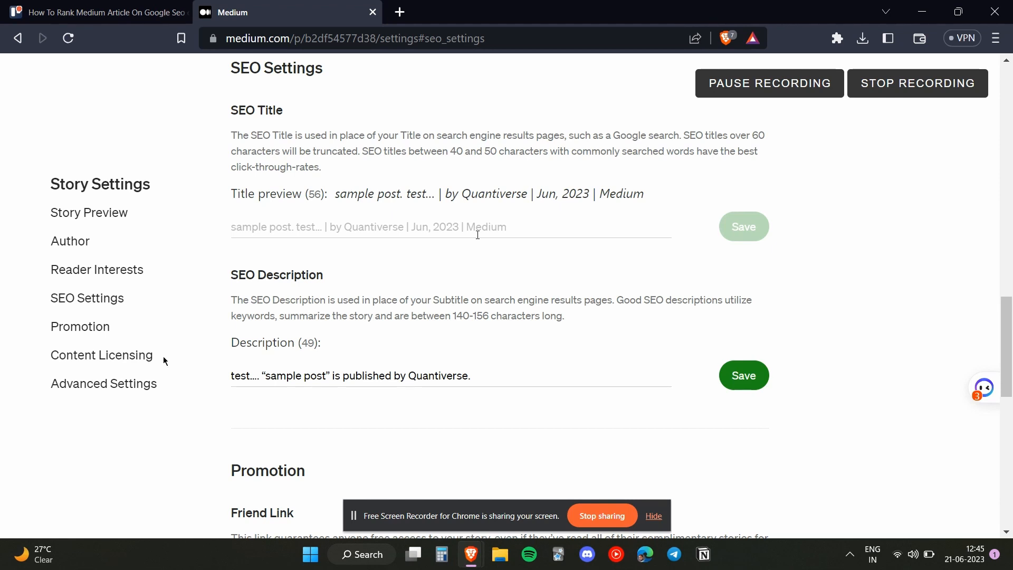